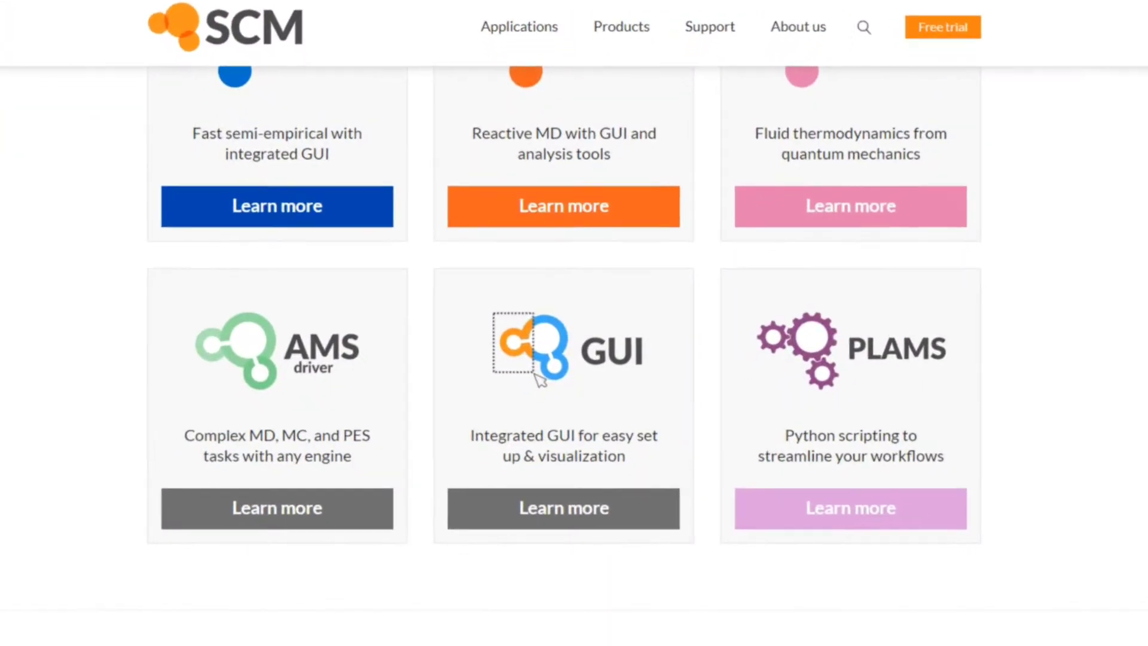
# Scroll down through the SCM product cards on the website.
pyautogui.scroll(-3)
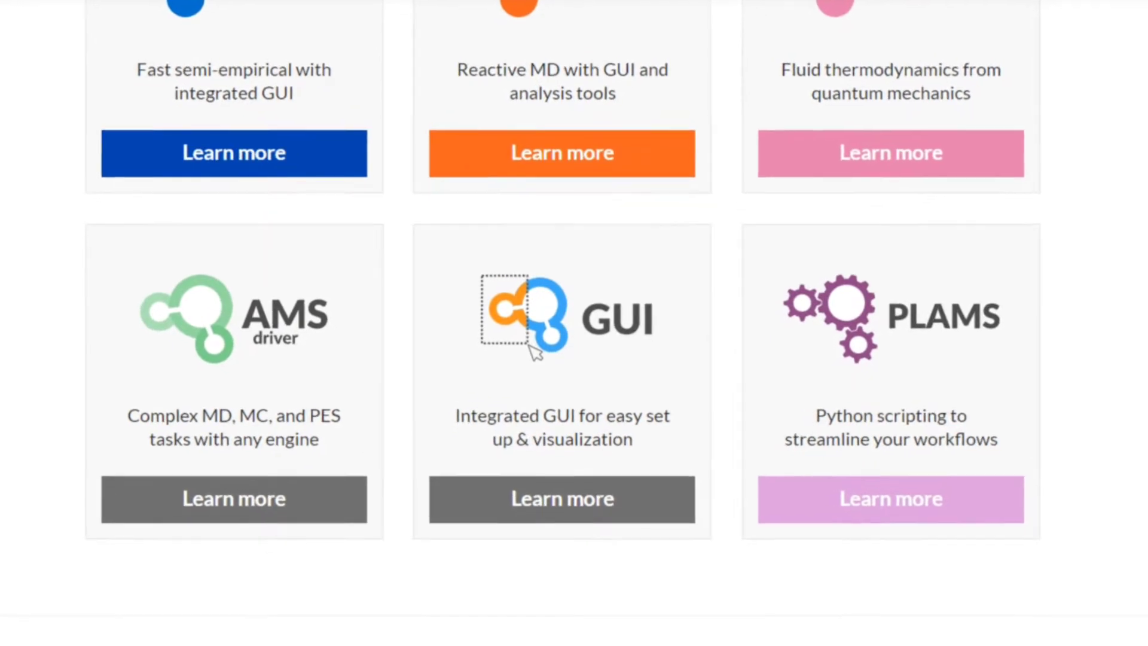
pyautogui.scroll(-3)
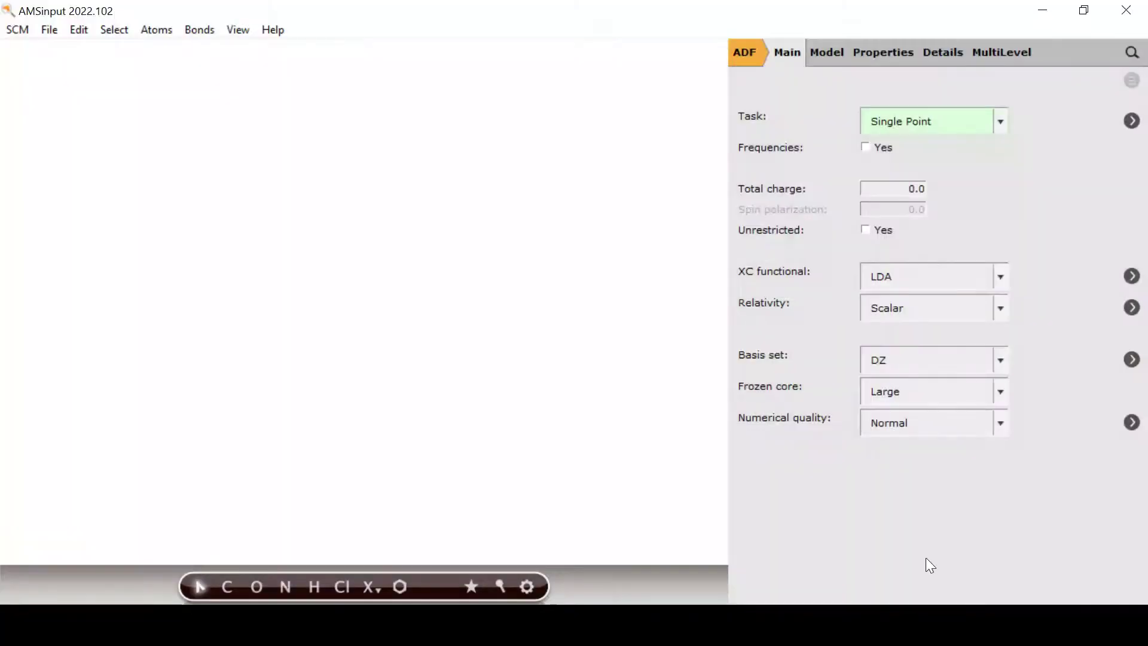
# Insert the DNA GC base pair from the structure library into the scene.
pyautogui.click(399, 586)
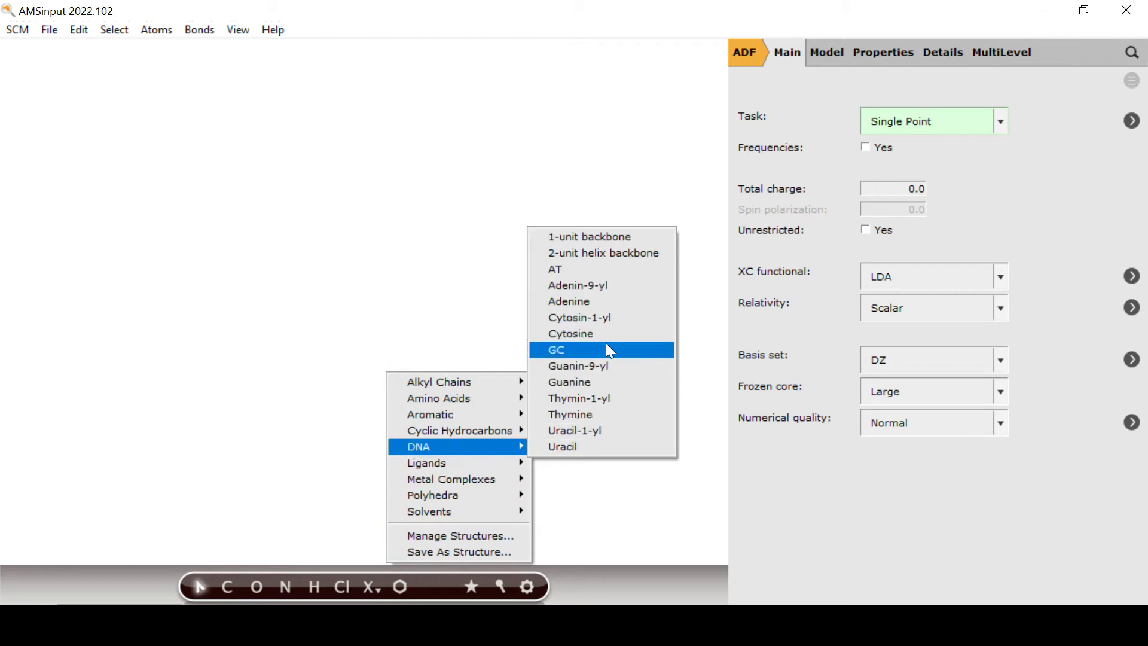
pyautogui.click(556, 349)
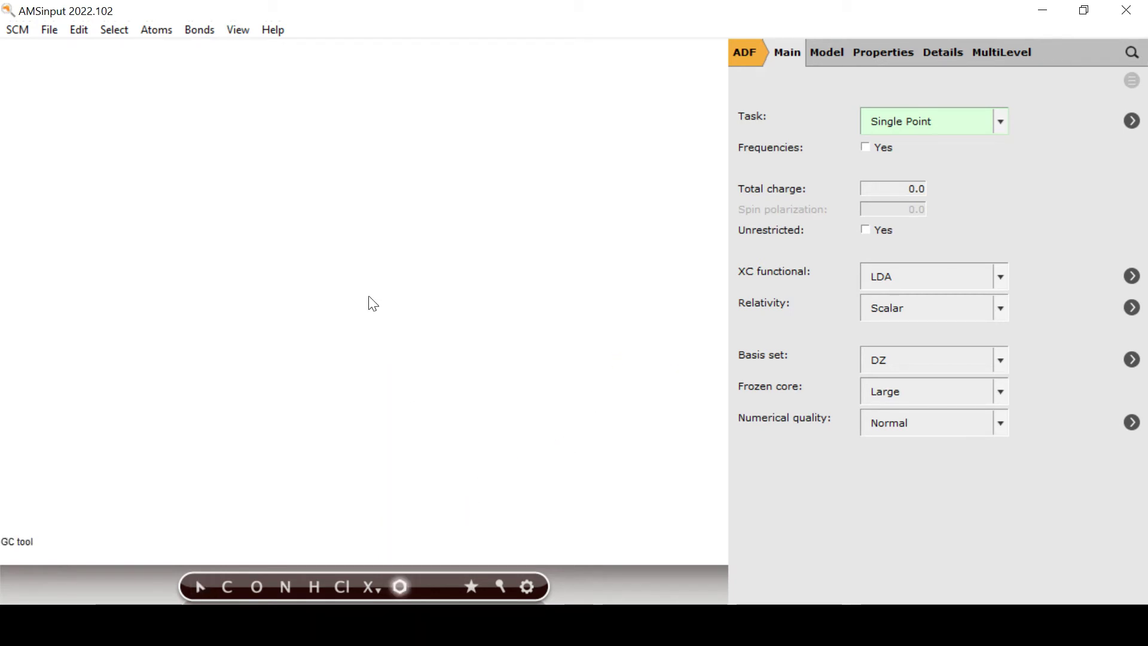
pyautogui.click(743, 52)
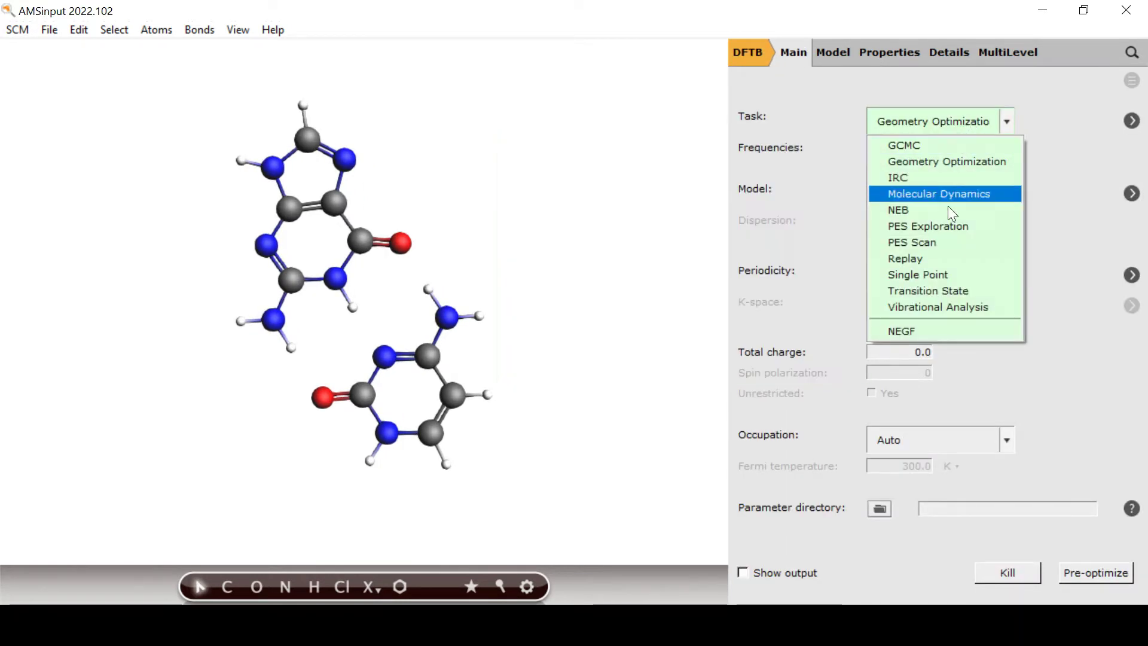
# Set up a DFTB single-point SCC-DFTB job with MultiLevel fragments enabled.
pyautogui.click(947, 161)
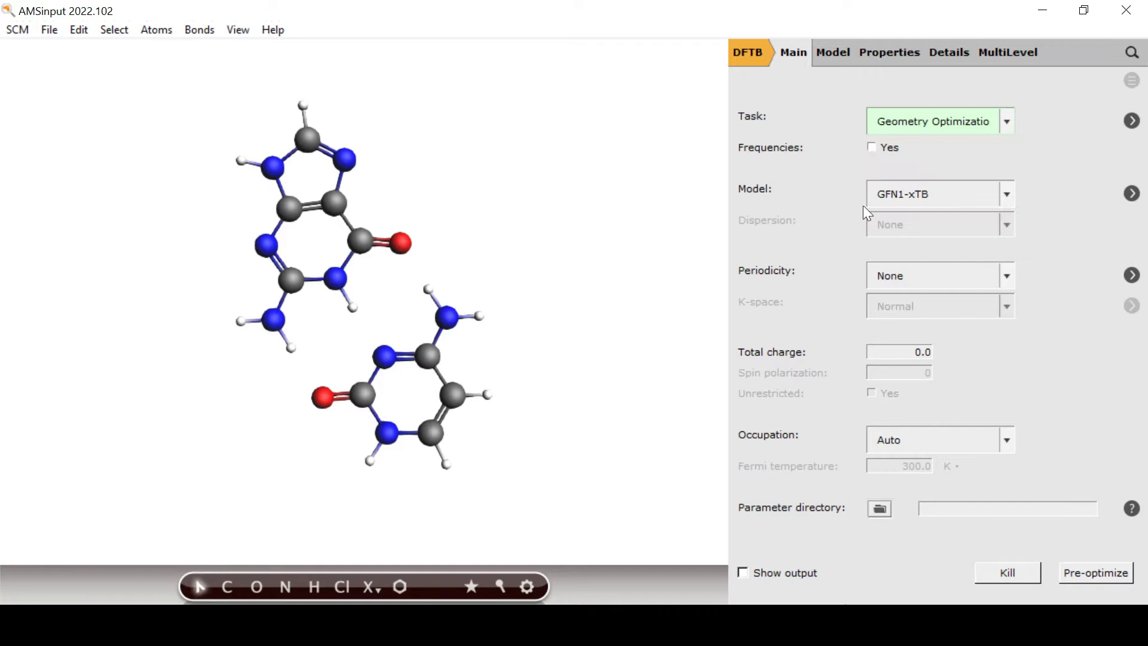
pyautogui.click(940, 121)
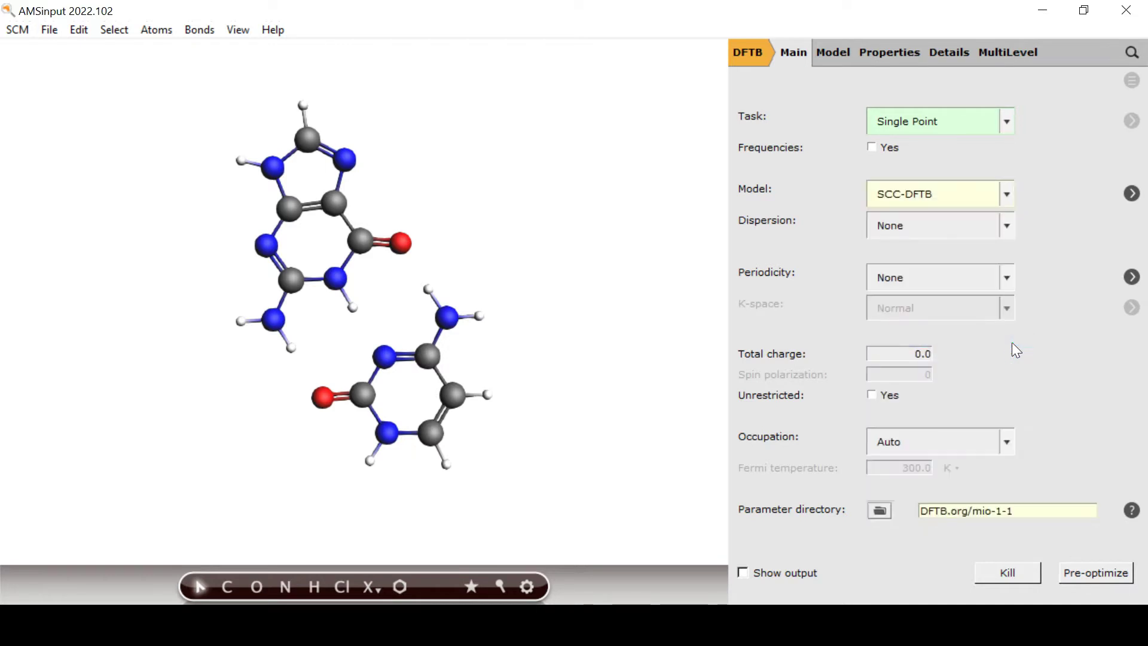
pyautogui.click(1007, 51)
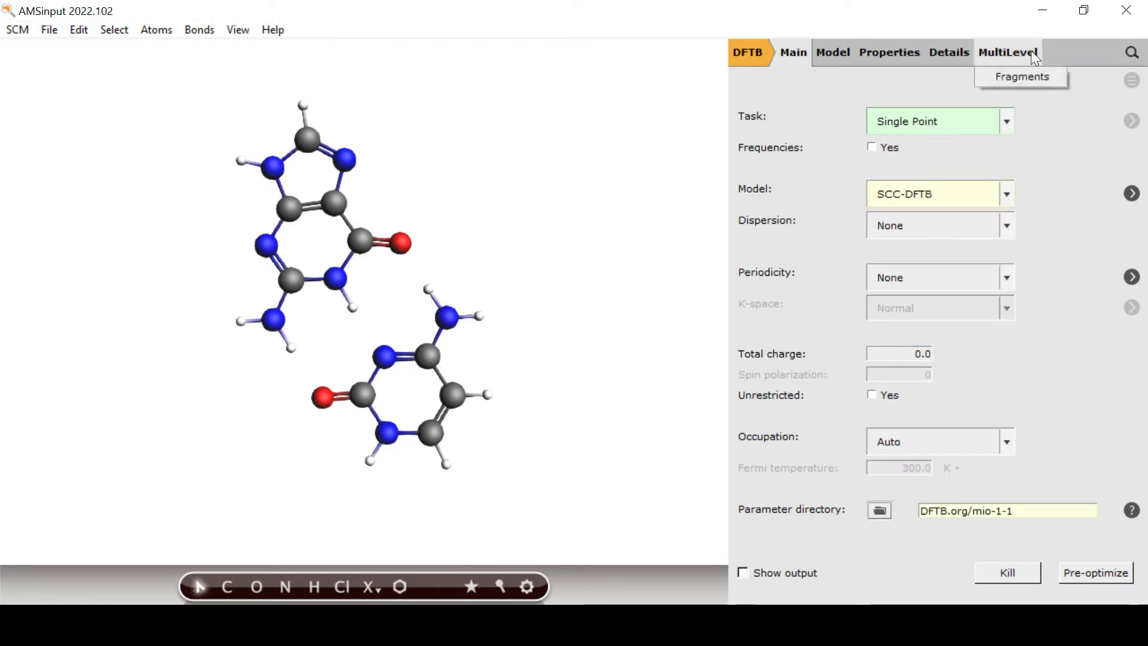
pyautogui.click(1020, 77)
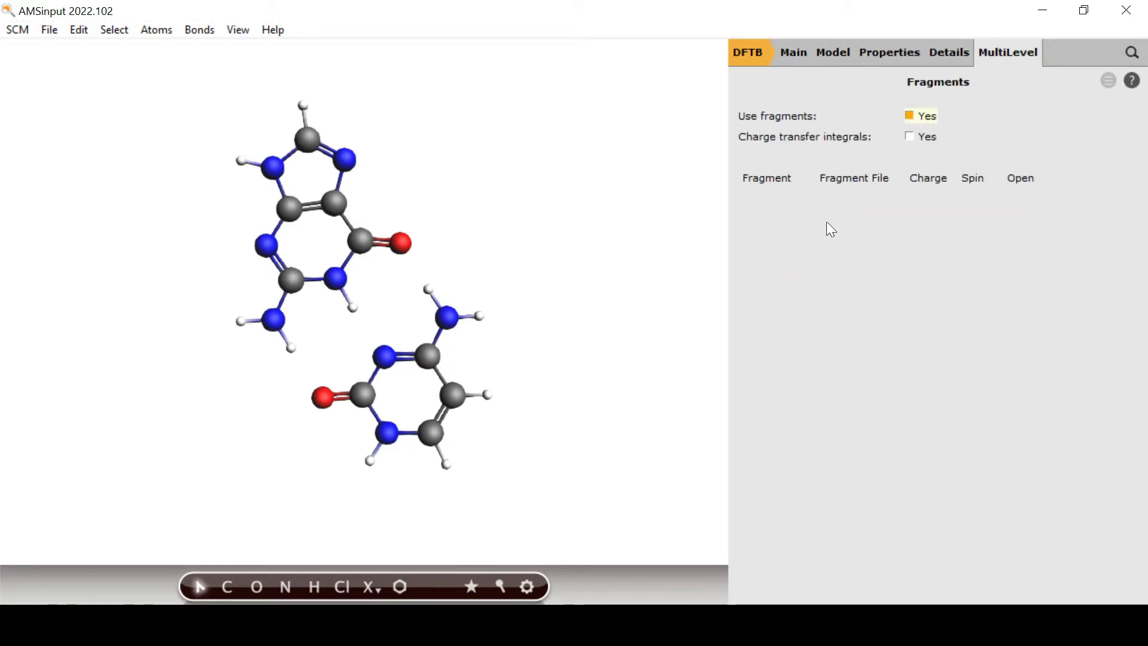
# Save the job as atomic_fragments and run the calculation.
pyautogui.click(49, 29)
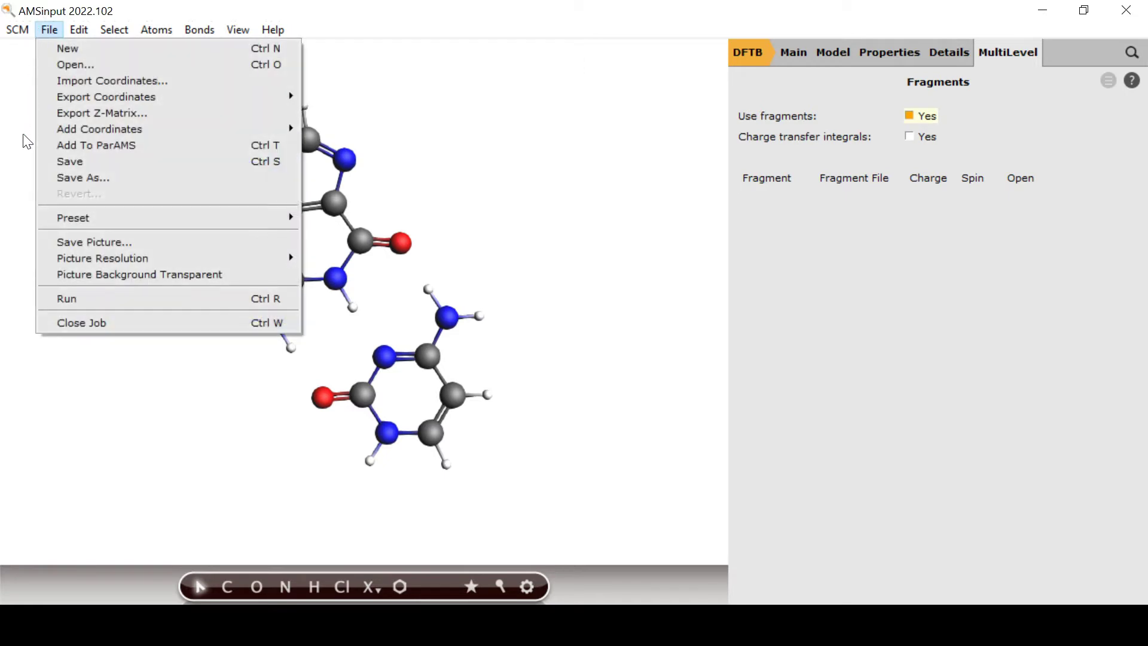
pyautogui.moveTo(66, 299)
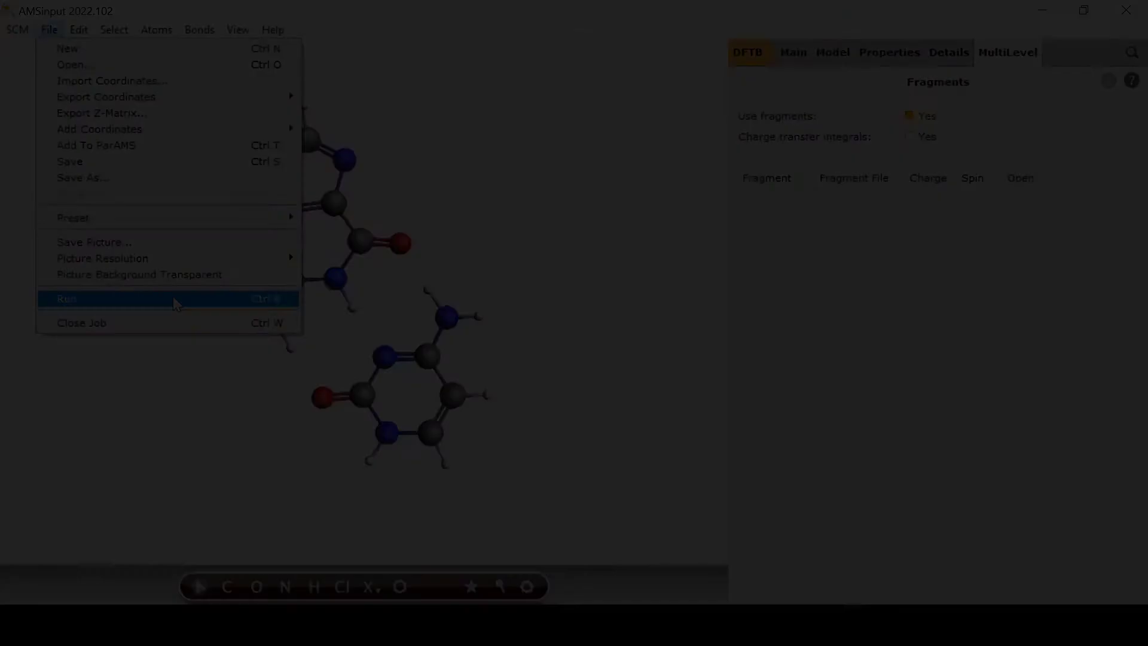
pyautogui.click(66, 299)
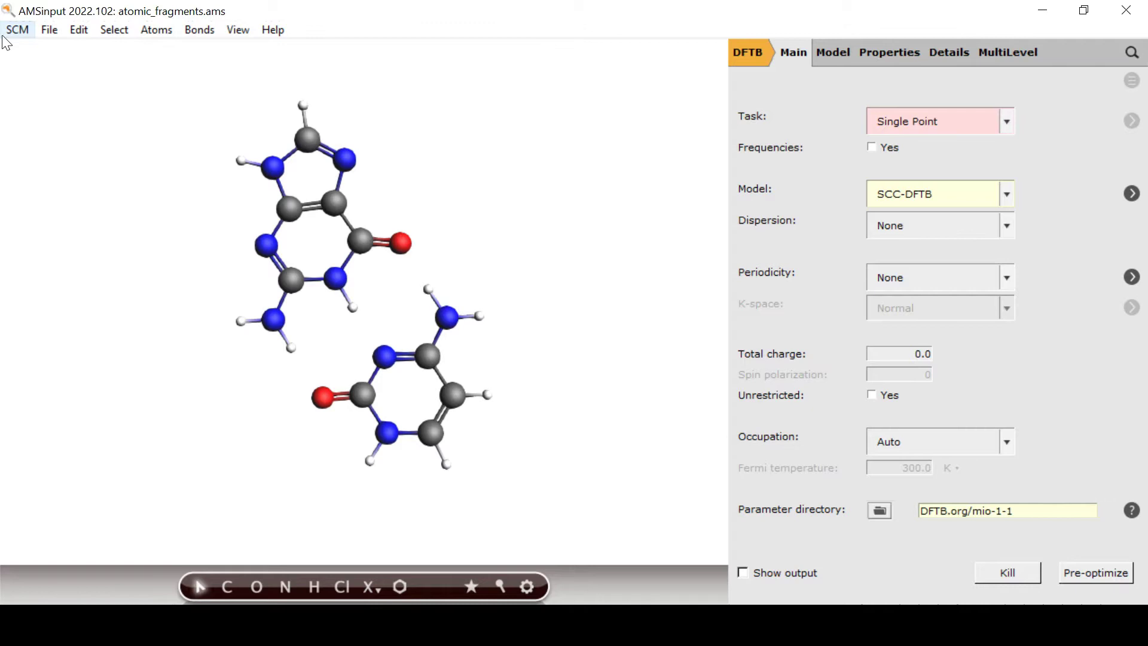
# Show the atomic_fragments level diagram maximized and read one orbital's C, N, O, H composition.
pyautogui.click(17, 28)
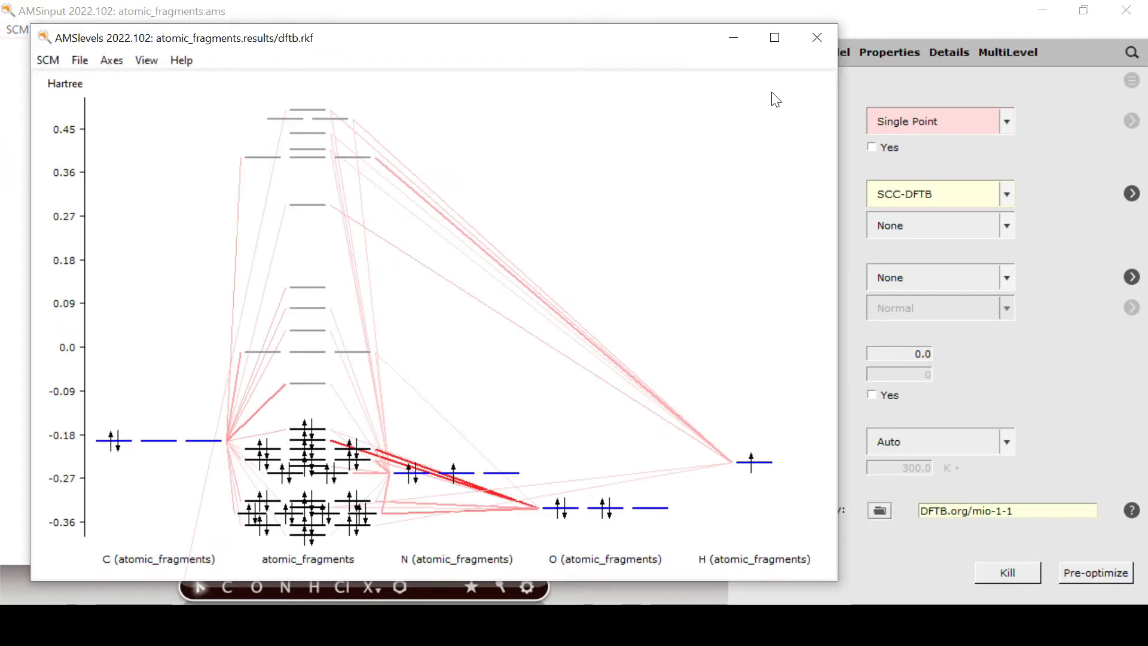
pyautogui.click(774, 37)
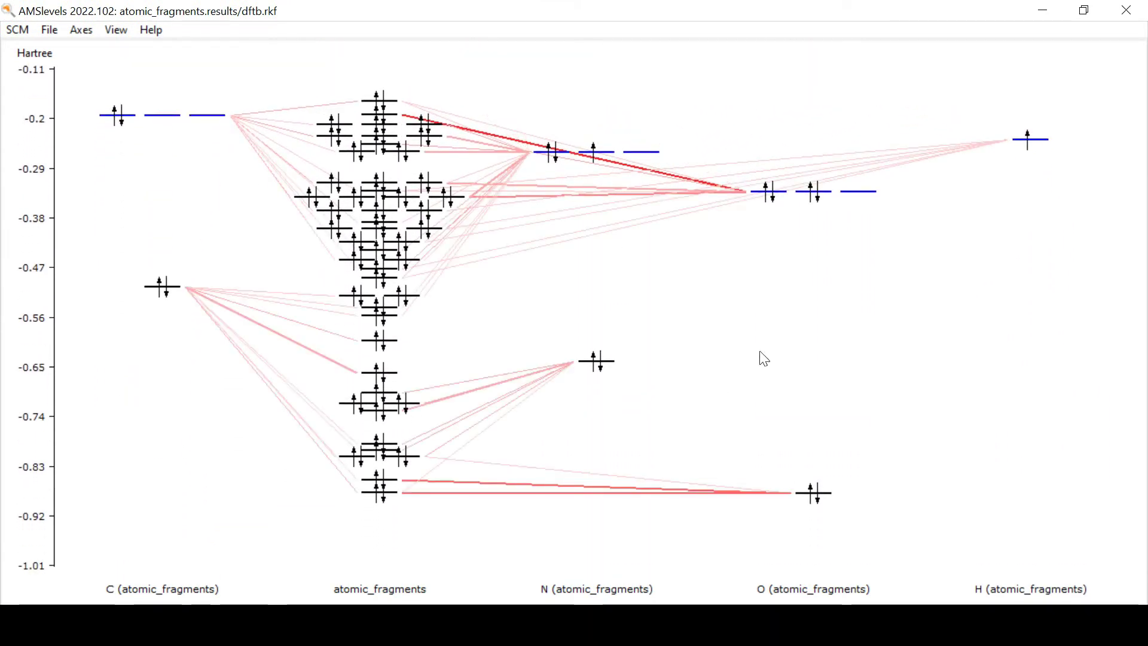
pyautogui.click(393, 110)
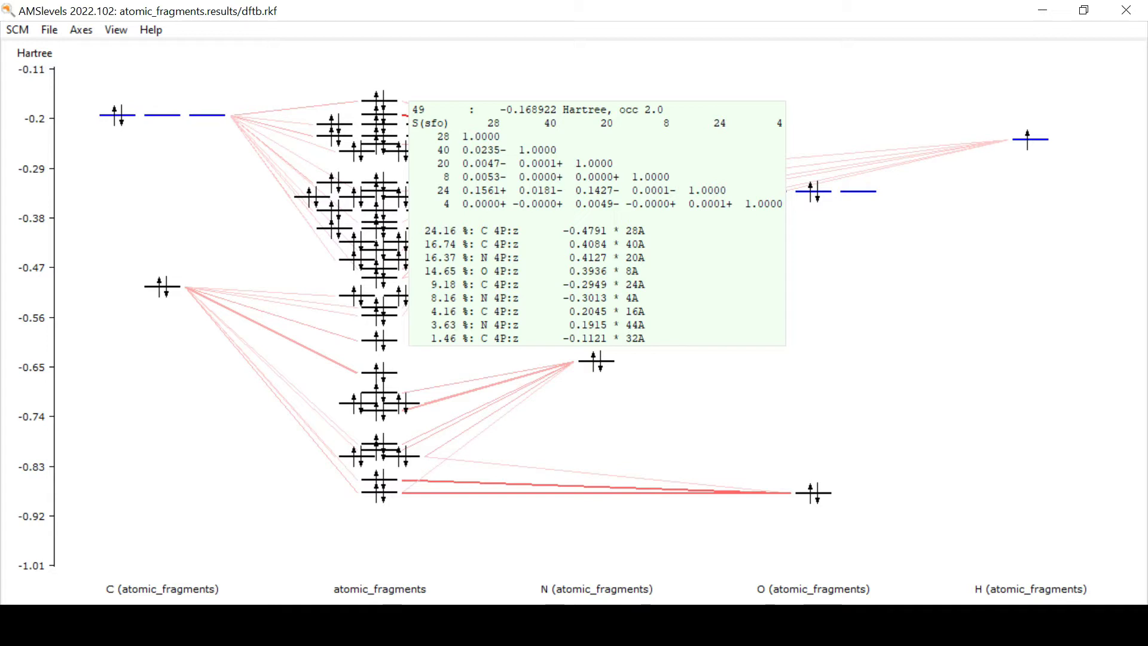
pyautogui.moveTo(521, 112)
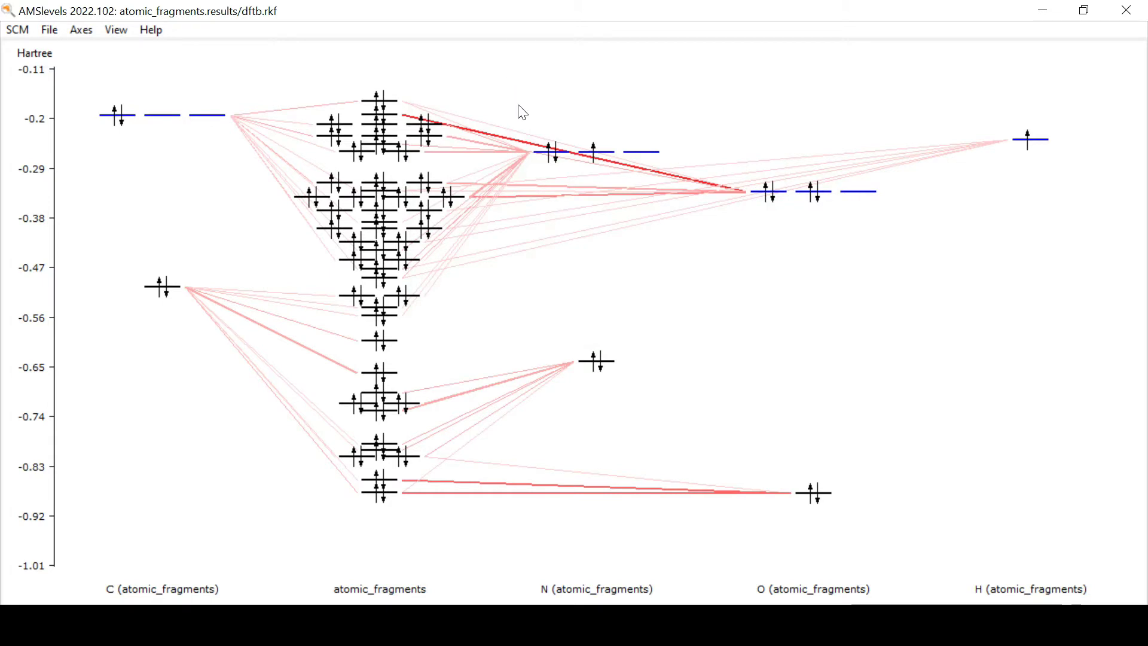
pyautogui.moveTo(522, 149)
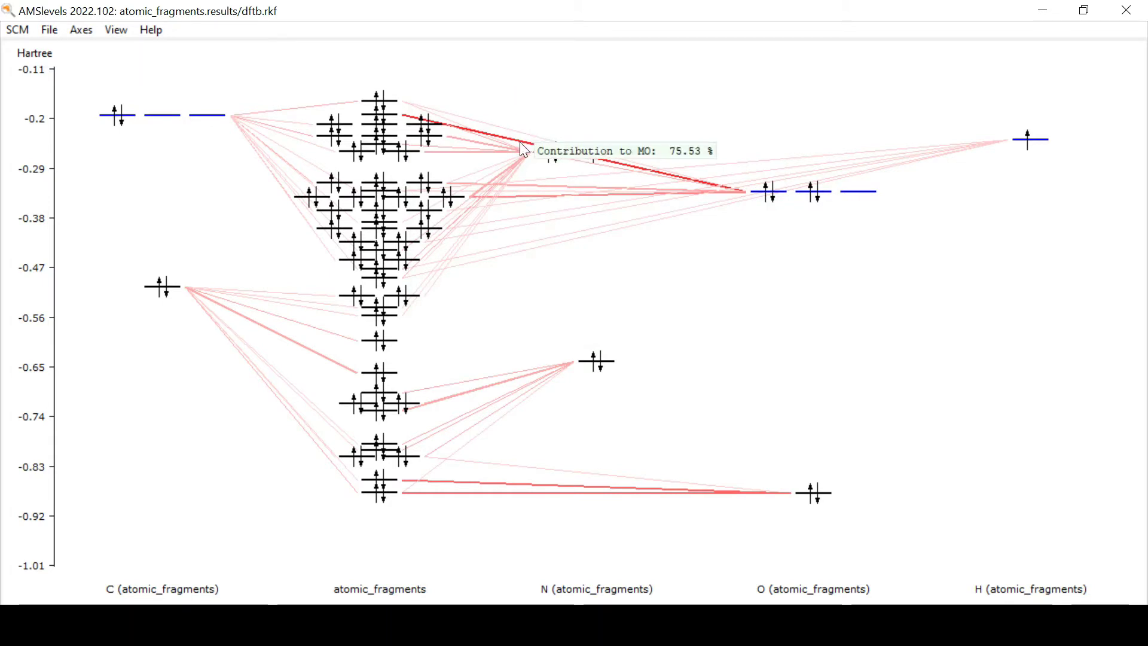
pyautogui.moveTo(530, 110)
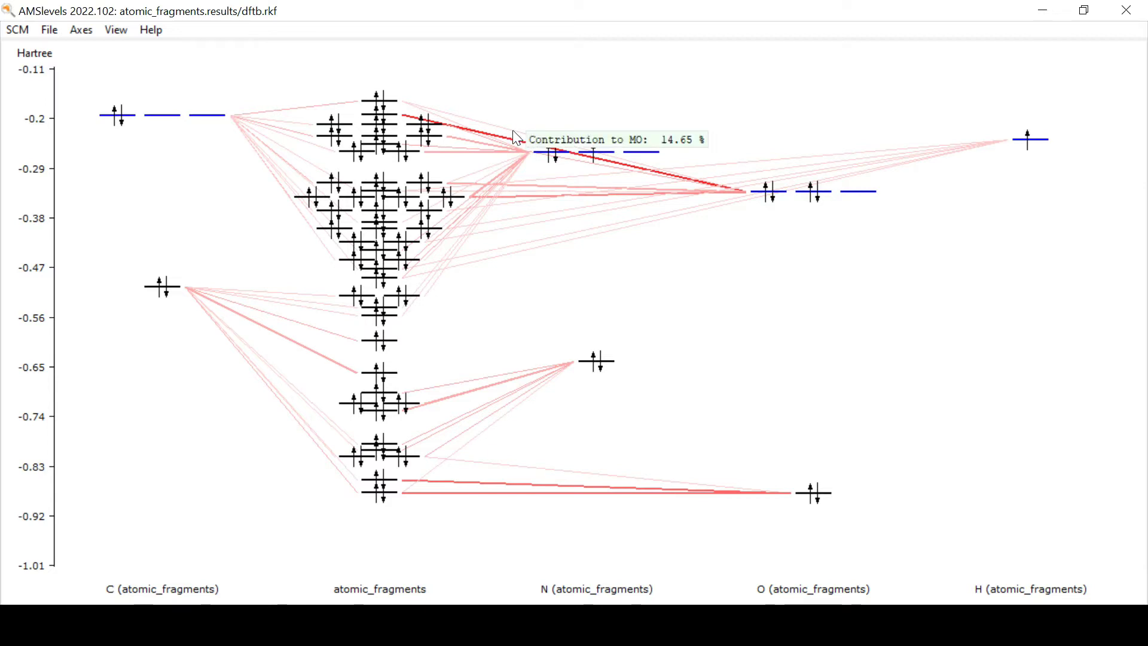
pyautogui.moveTo(648, 371)
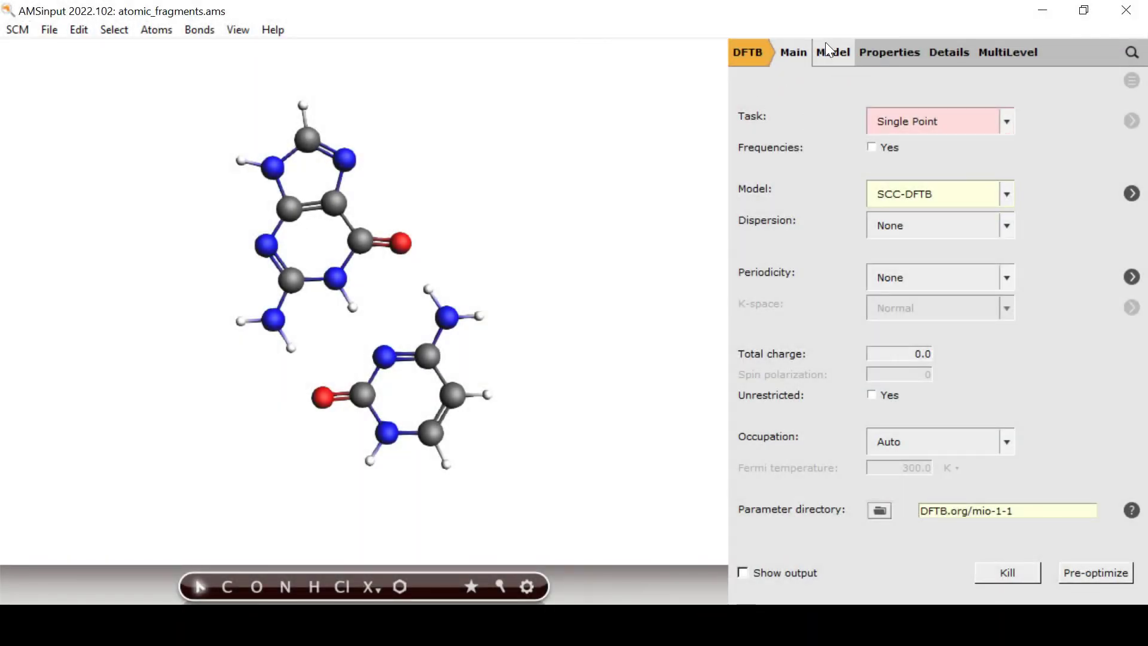
# Define regions 'guanine' and 'cytosine' by box-selecting each base's atoms.
pyautogui.click(832, 51)
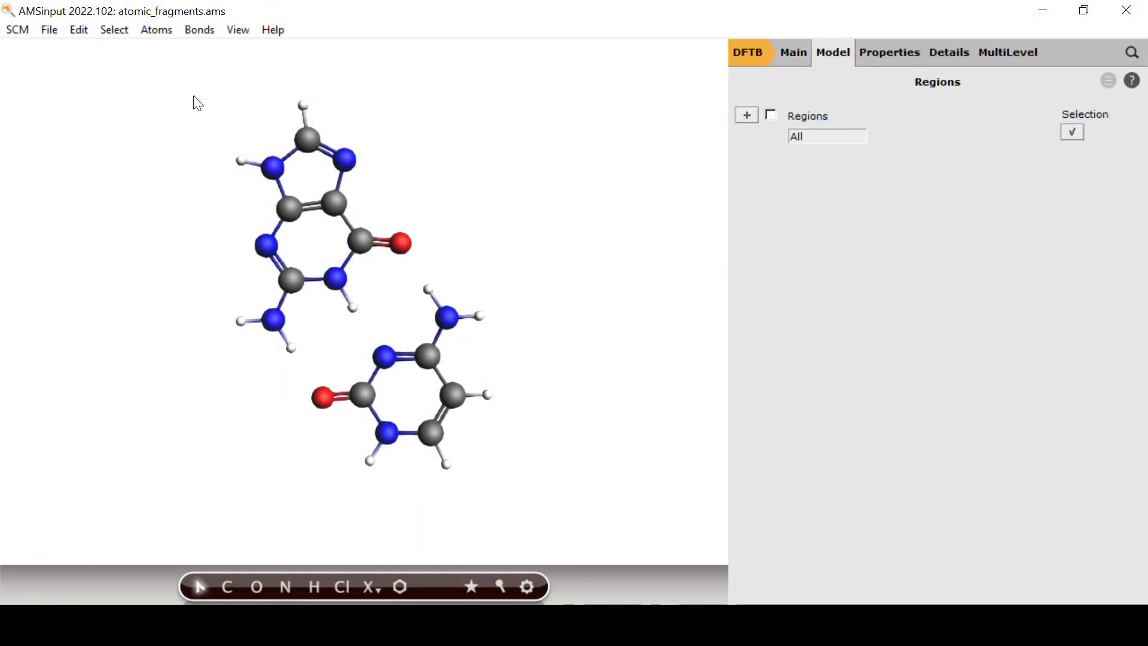
pyautogui.moveTo(185, 226); pyautogui.dragTo(368, 354)
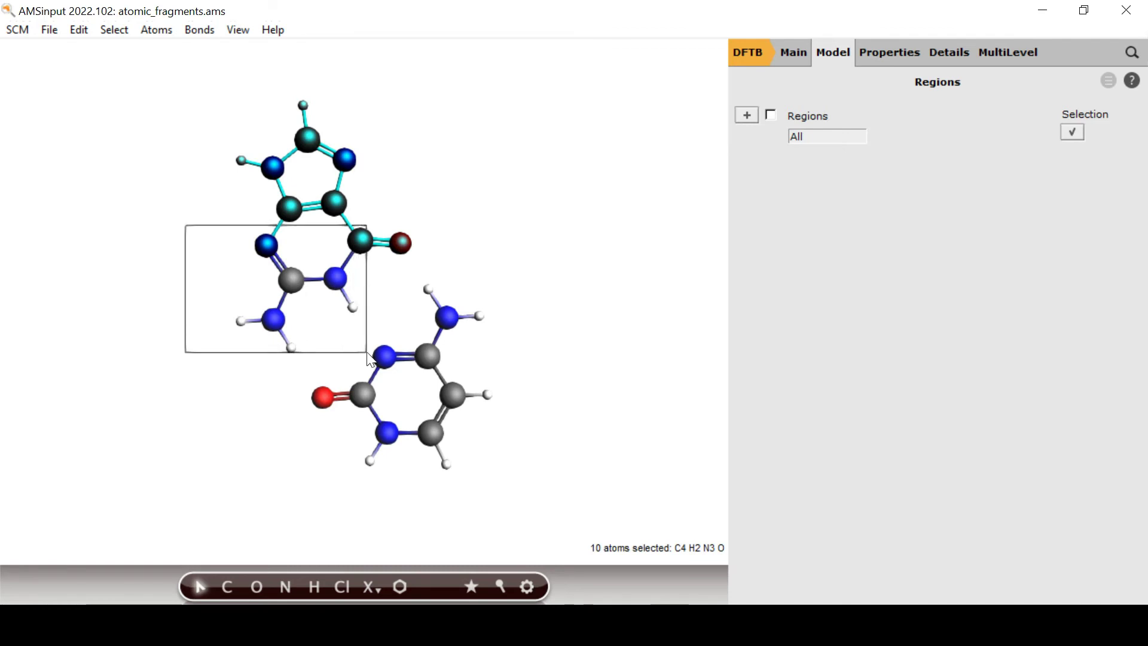
pyautogui.click(745, 115)
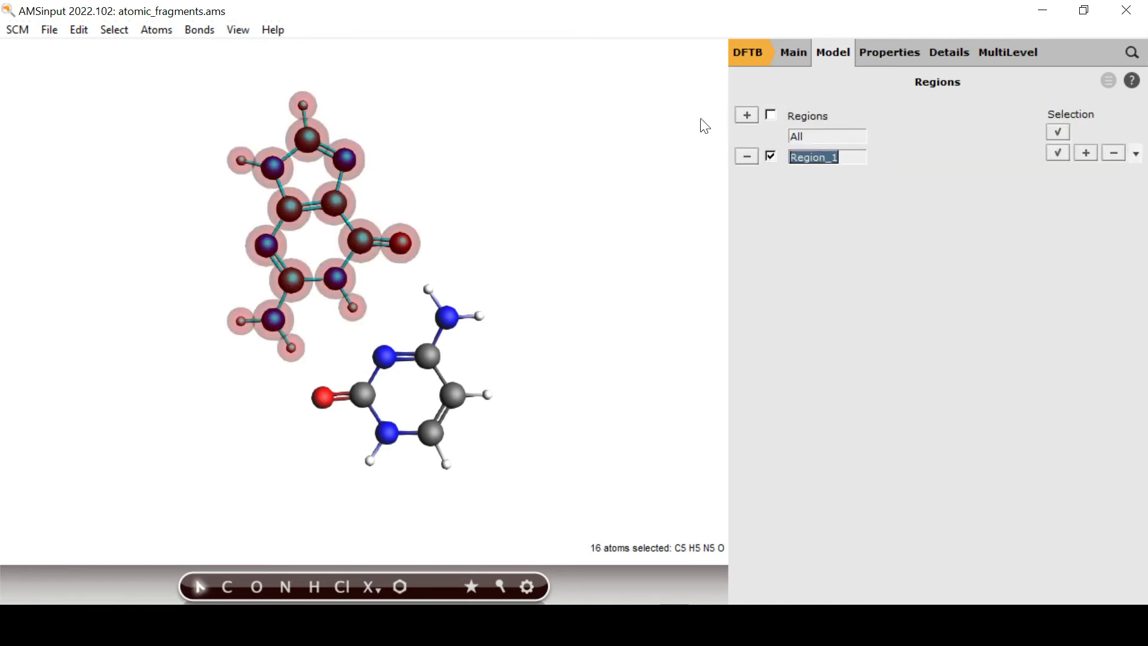
pyautogui.write('guanine')
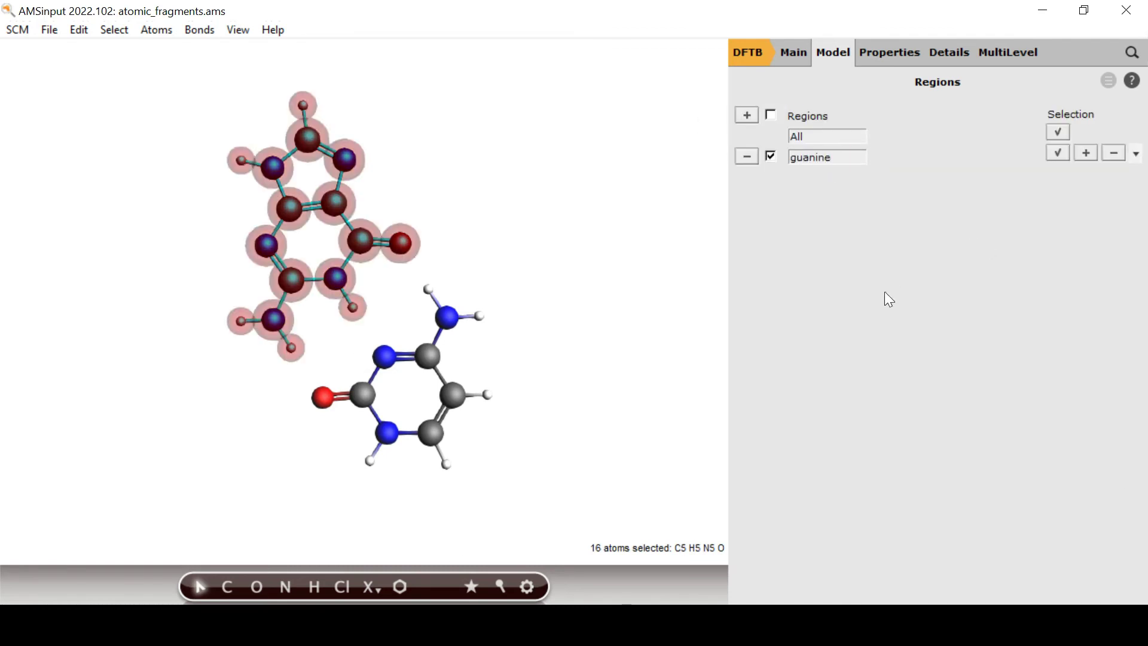
pyautogui.click(114, 29)
pyautogui.write('c')
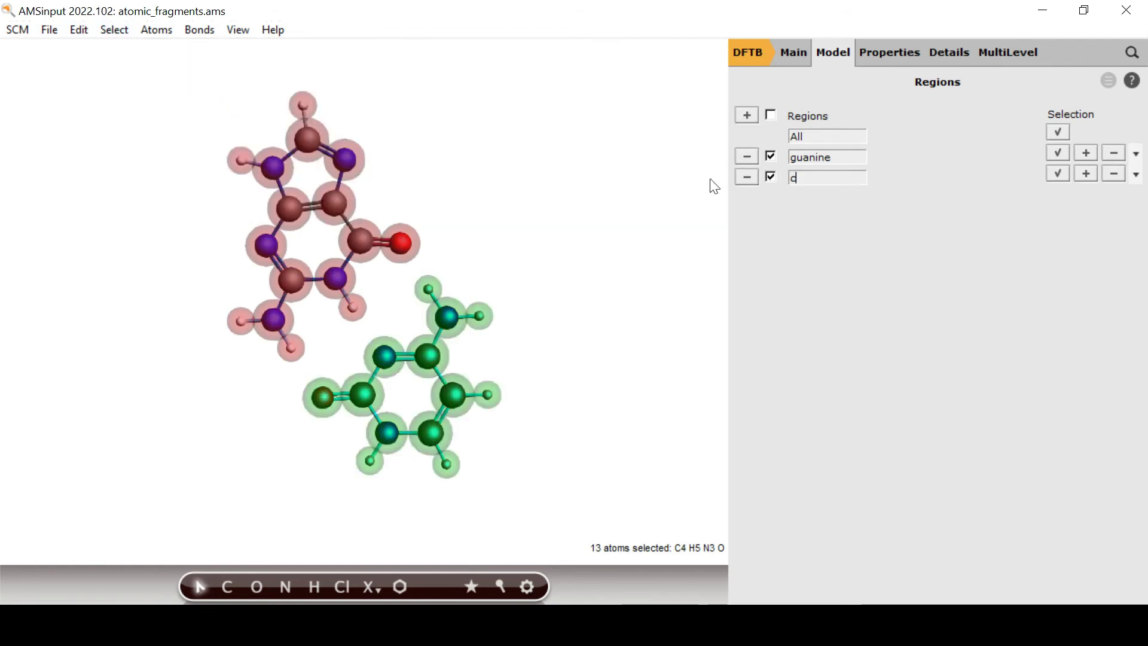
pyautogui.write('ytosine')
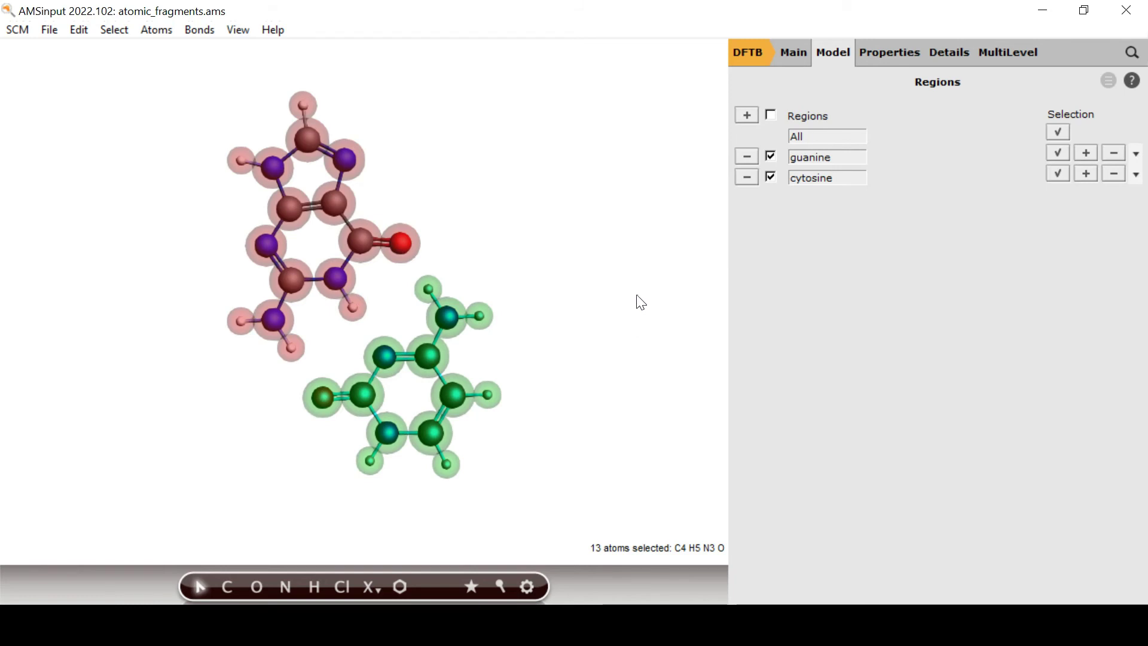
# Confirm both regions are used as fragments and save the job as molecular_fragments.
pyautogui.click(1007, 51)
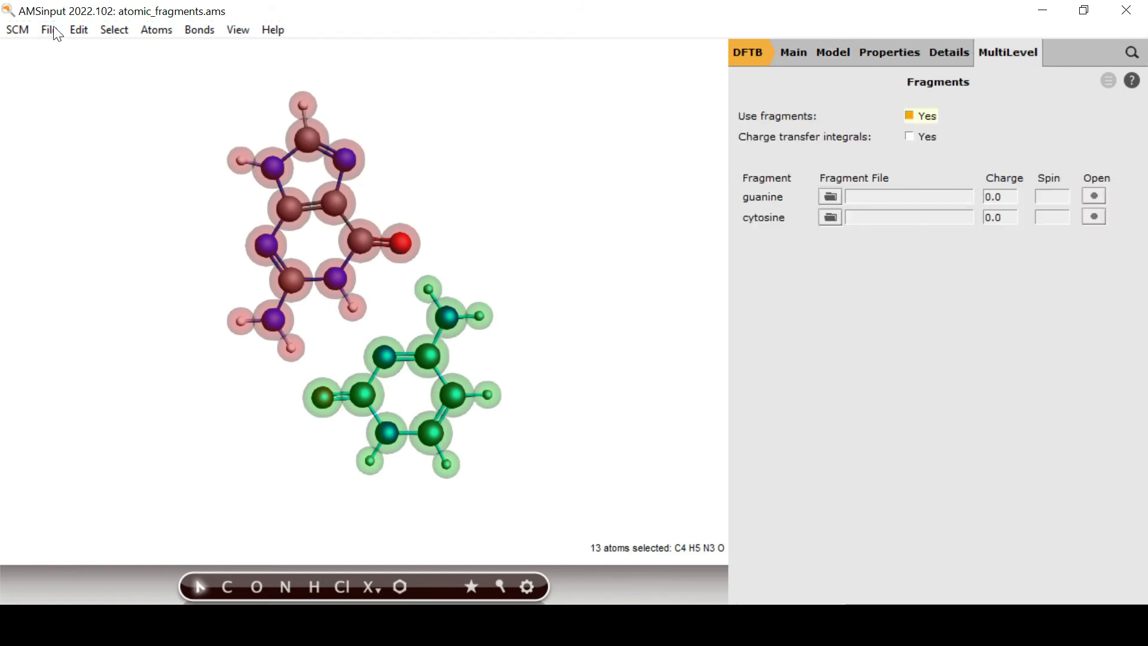
pyautogui.click(49, 29)
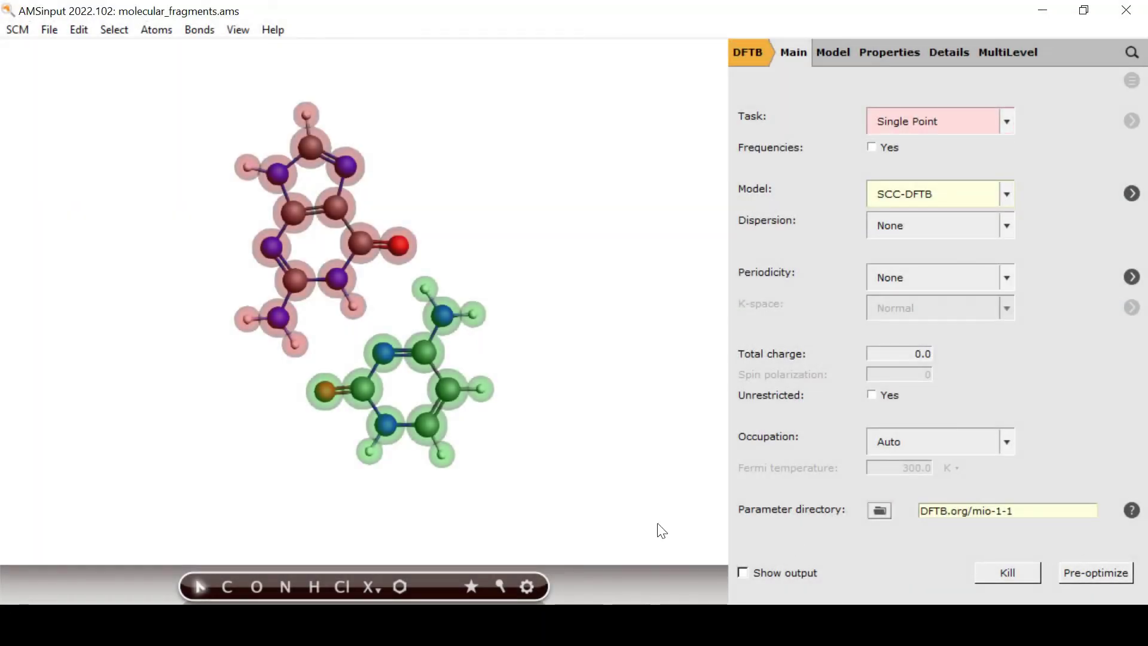
pyautogui.click(17, 29)
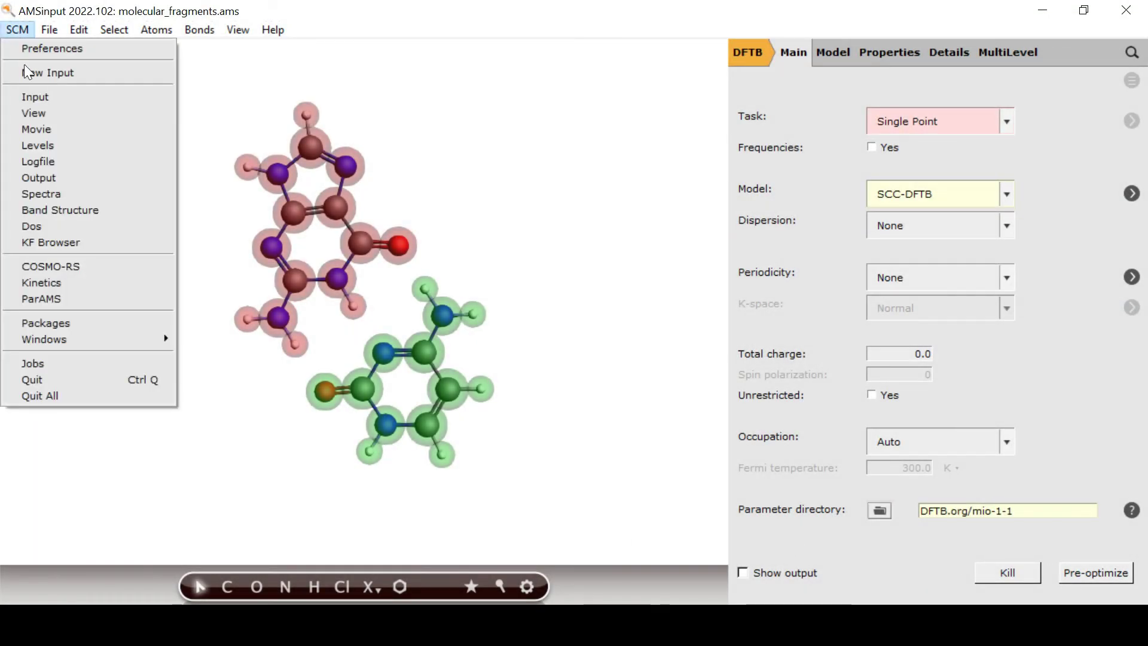
# Show the molecular_fragments level diagram linking guanine and cytosine fragment orbitals to the base pair.
pyautogui.click(117, 513)
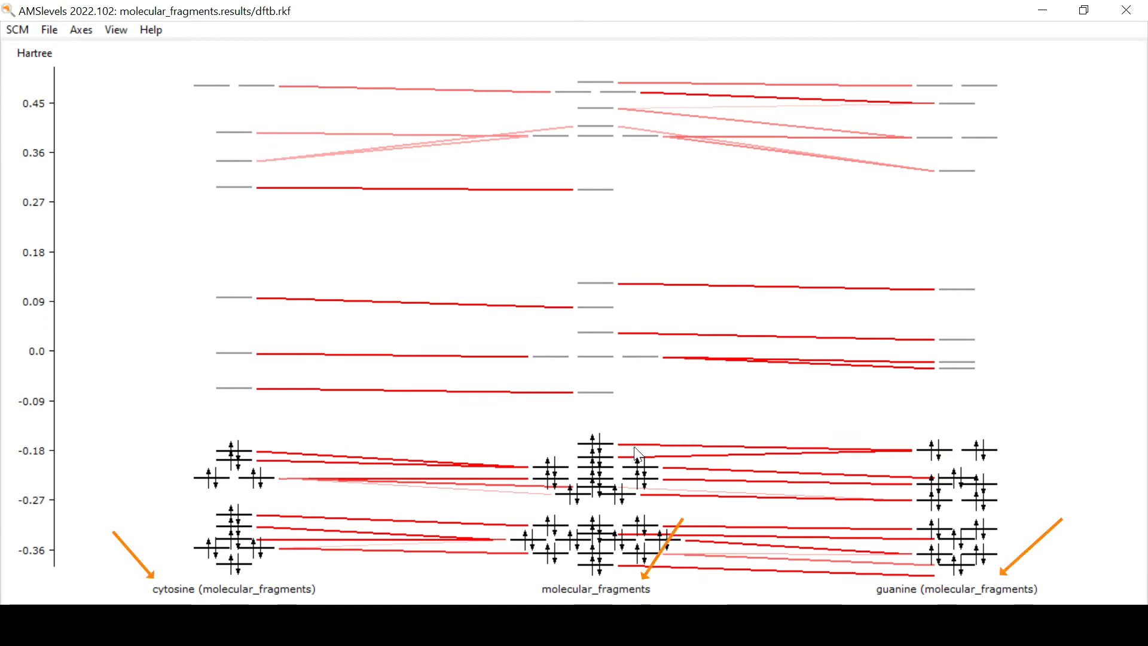
pyautogui.moveTo(636, 450)
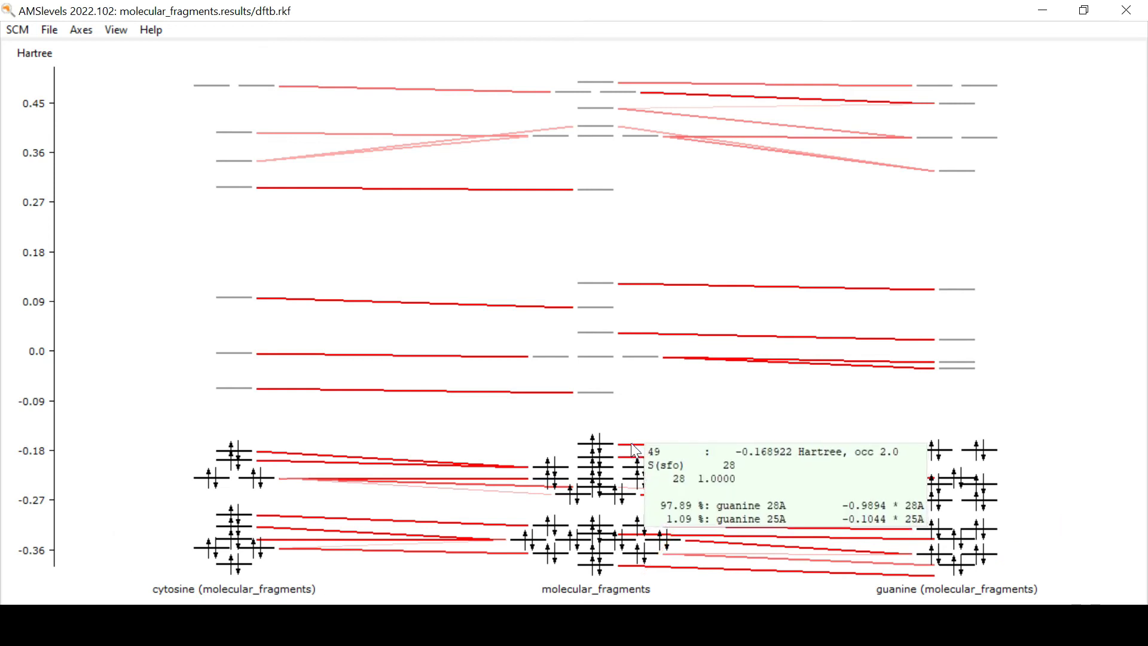